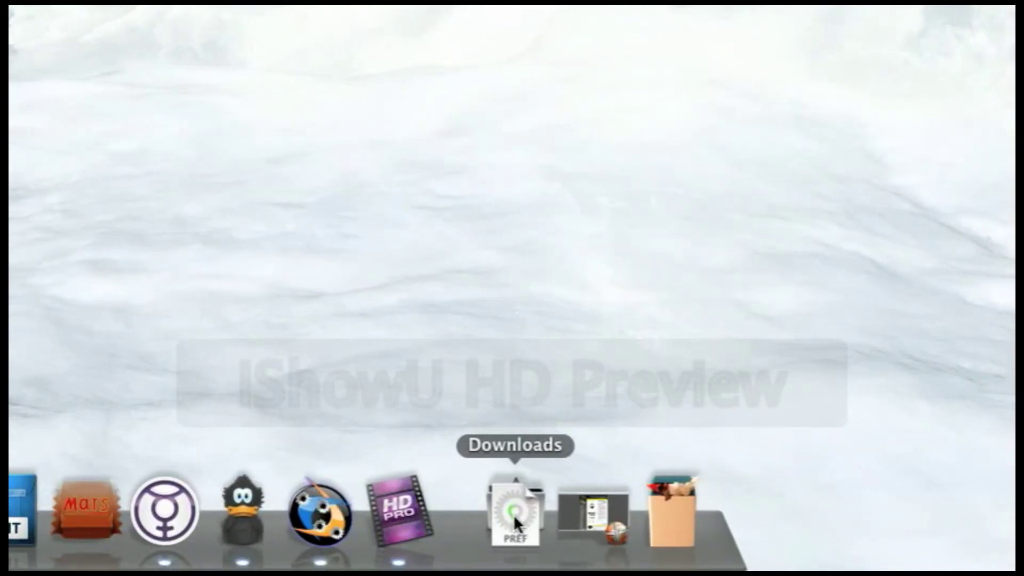
# Install the Connect360 pane from Downloads, replacing the existing copy and letting Preferences reopen.
pyautogui.click(515, 512)
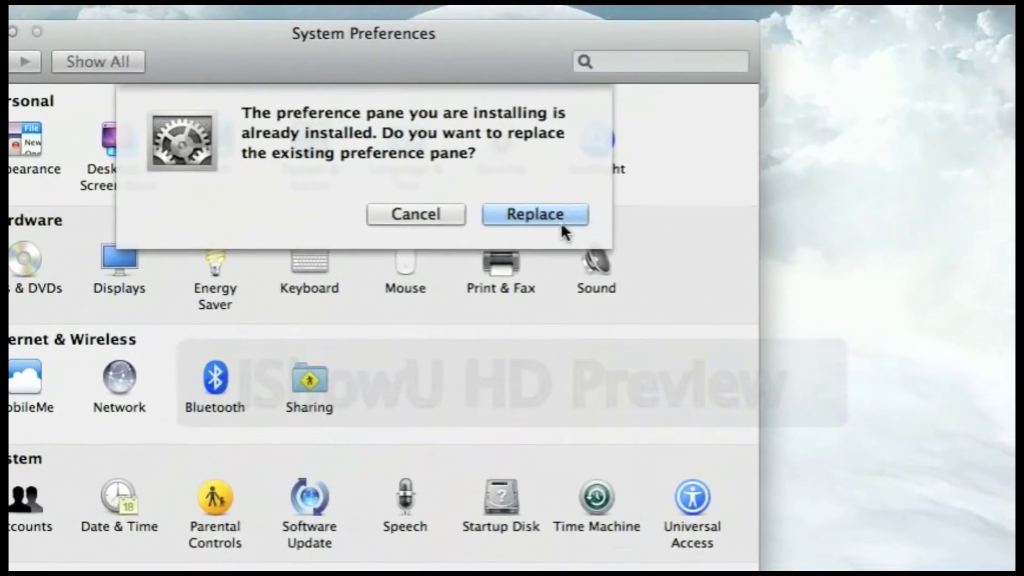
pyautogui.click(532, 214)
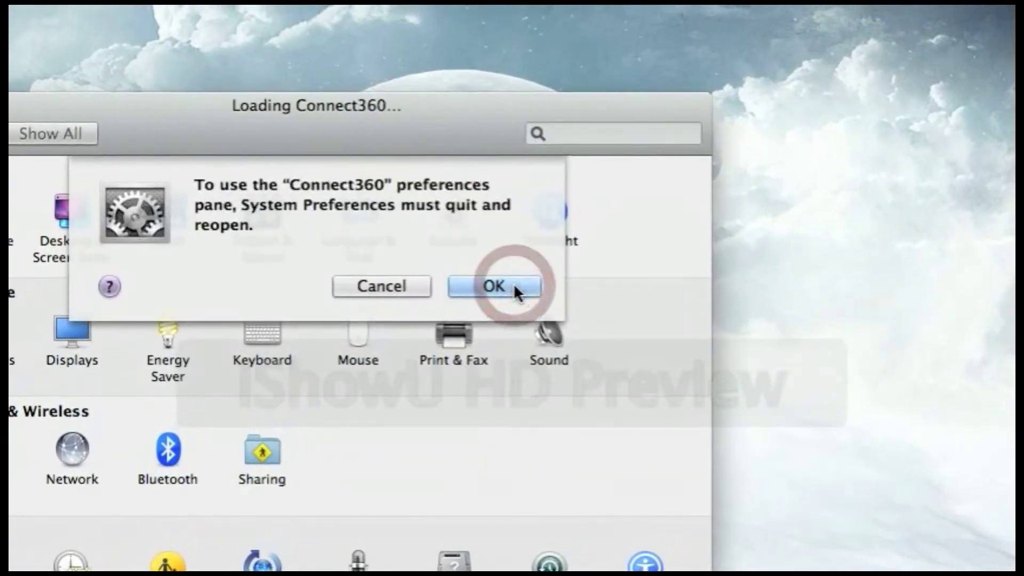
pyautogui.click(493, 286)
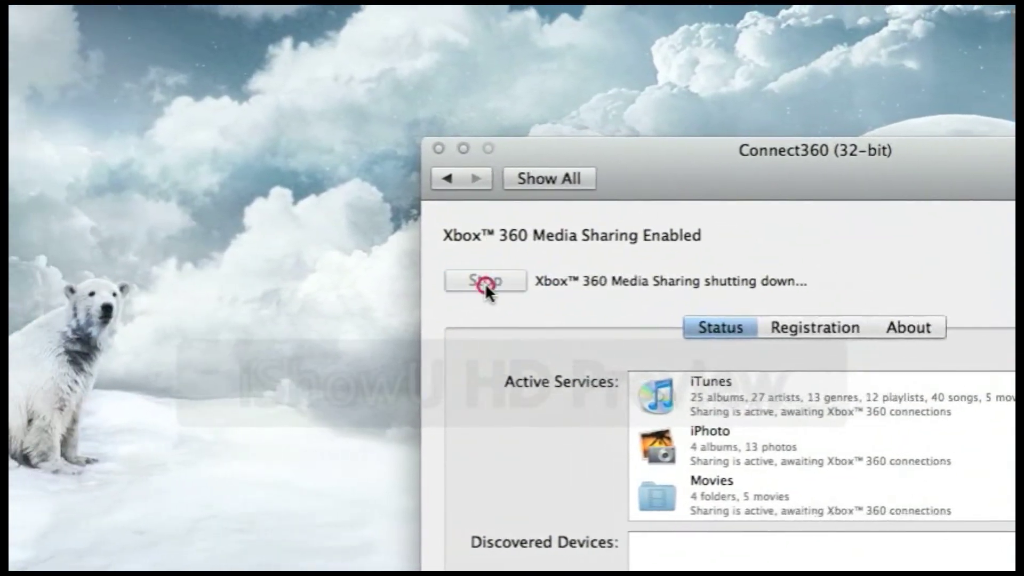
# Stop and then restart Xbox 360 media sharing in the Connect360 pane.
pyautogui.click(485, 281)
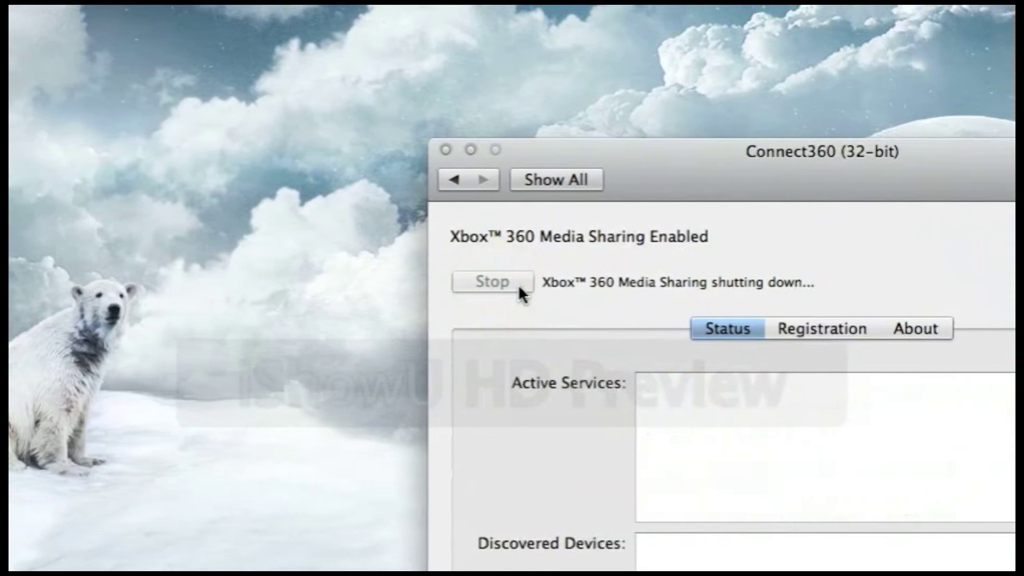
pyautogui.click(486, 283)
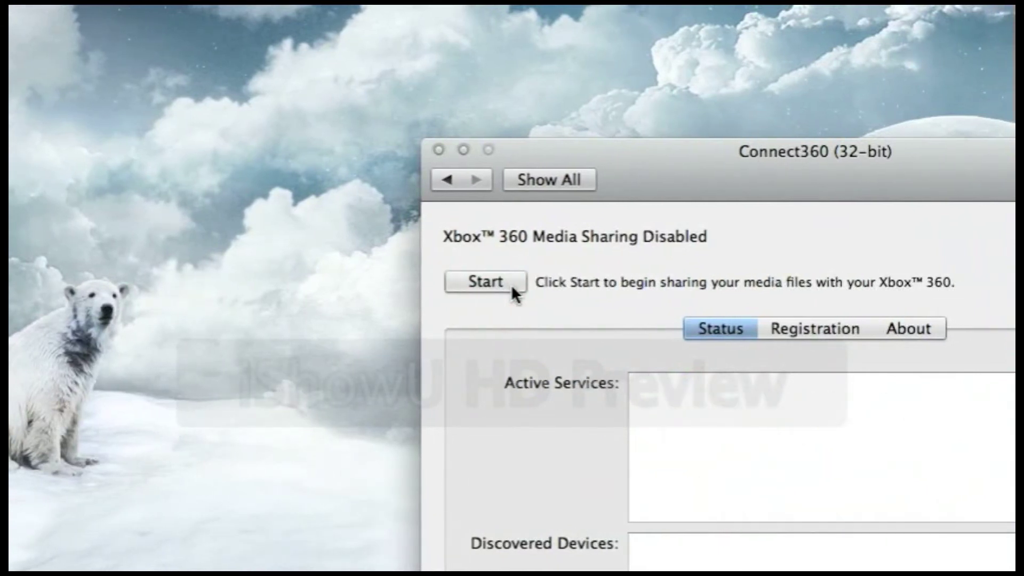
pyautogui.click(483, 282)
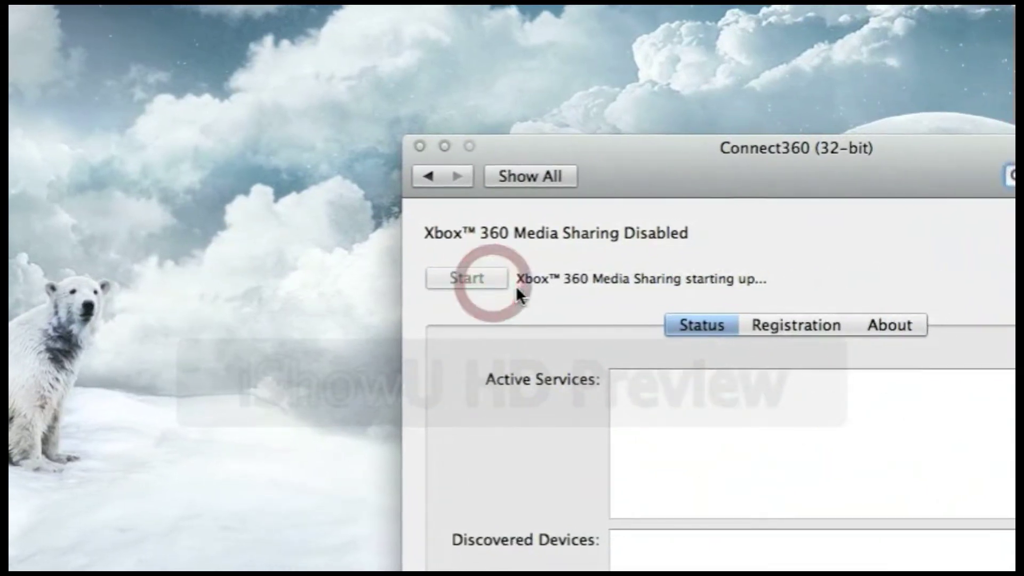
pyautogui.click(465, 277)
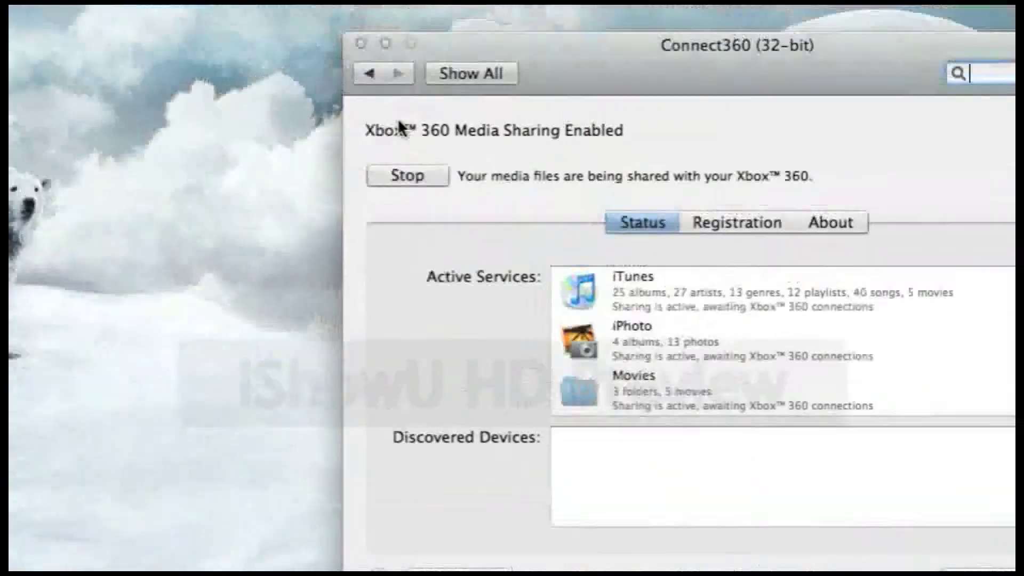
# Go back to all preferences and open Network to view Ethernet status.
pyautogui.click(470, 73)
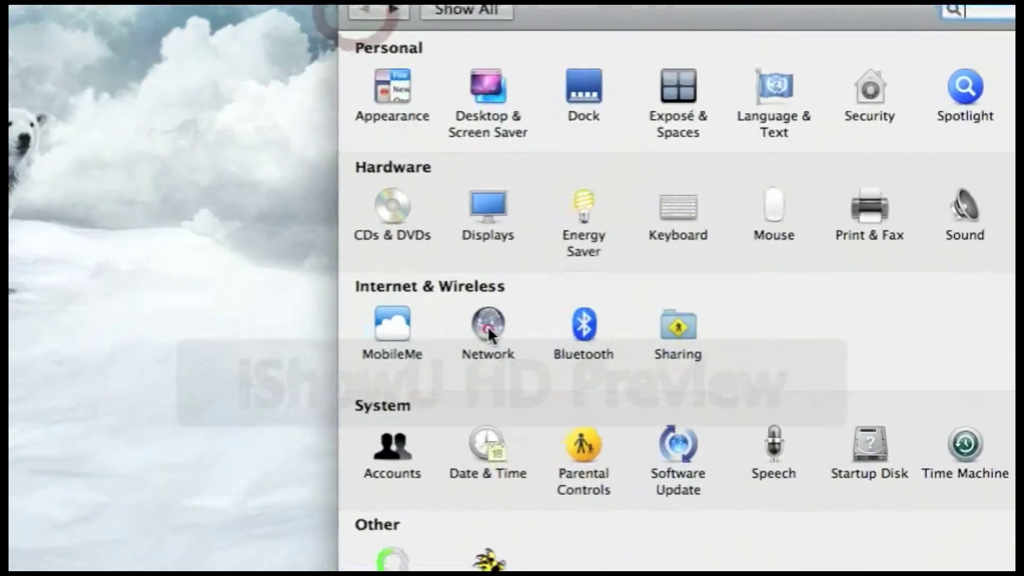
pyautogui.click(488, 326)
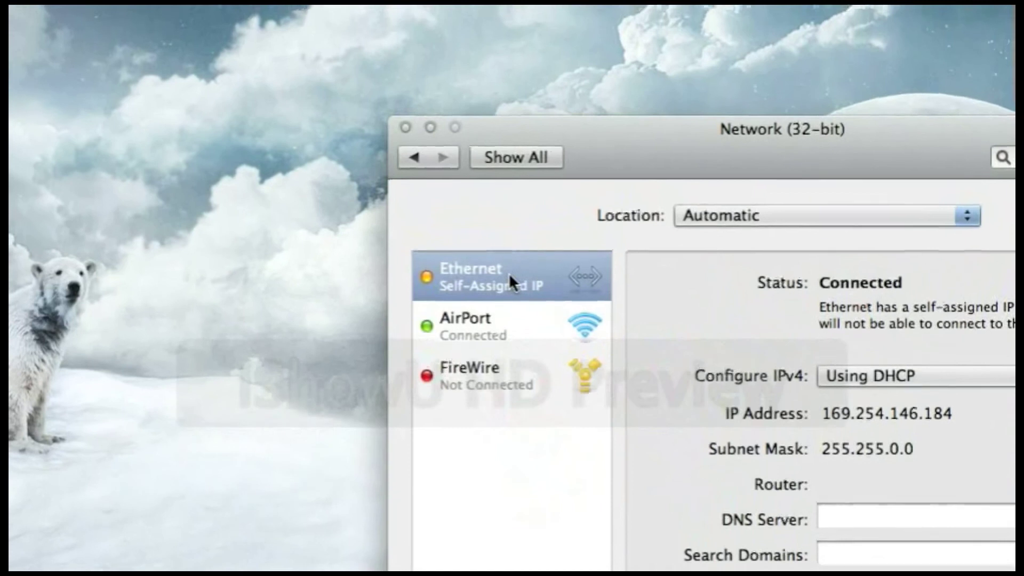